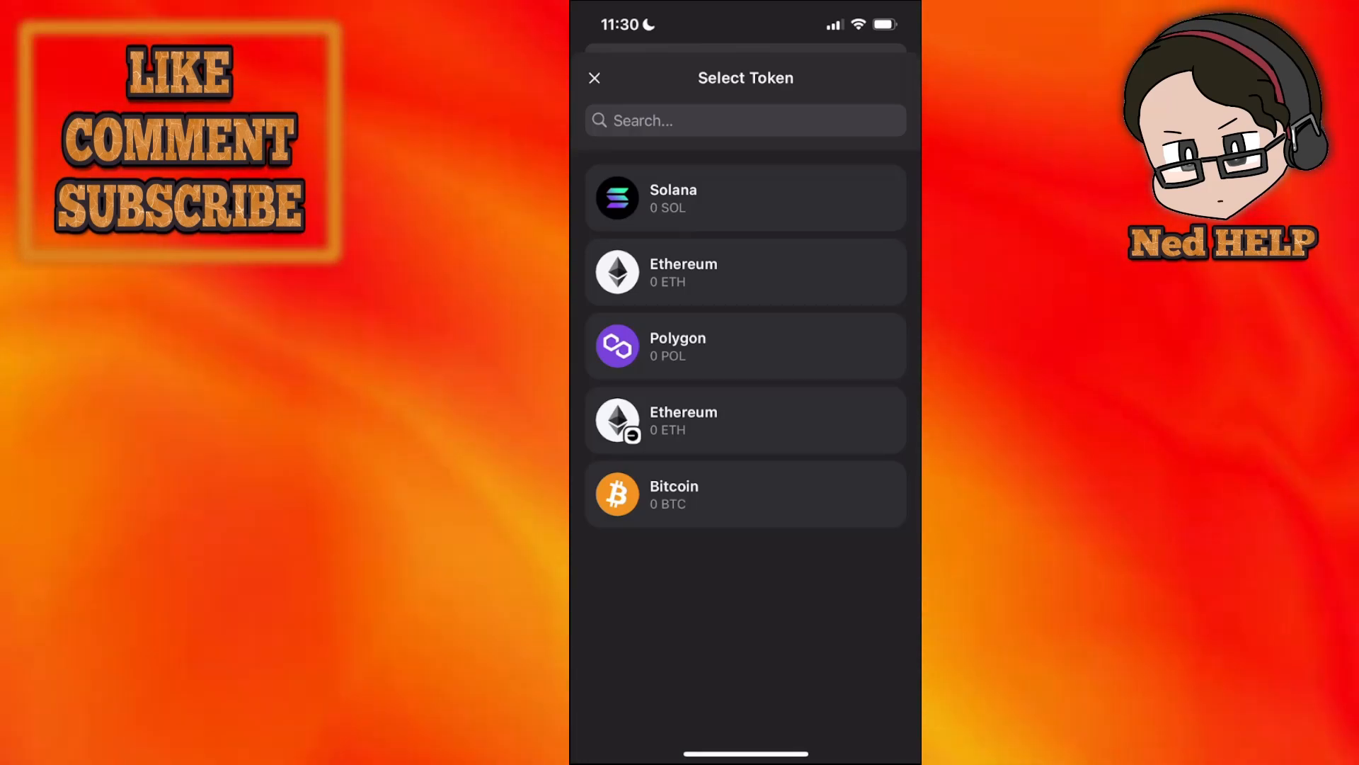
Step: Pick Solana from the Select Token list as the asset to send
{"action": "left_click", "coordinate": [747, 198]}
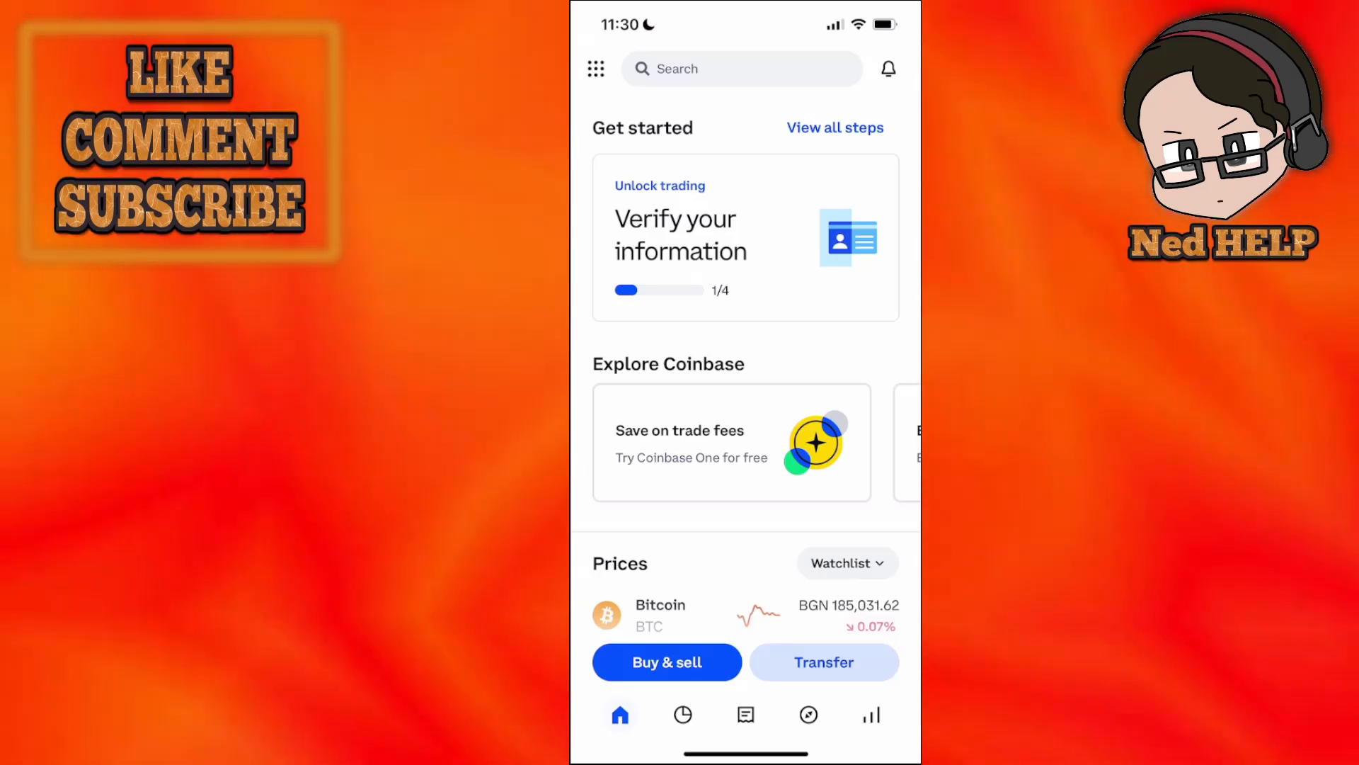
Step: Start Coinbase's receive flow to reach the Select asset to receive list
{"action": "left_click", "coordinate": [824, 661]}
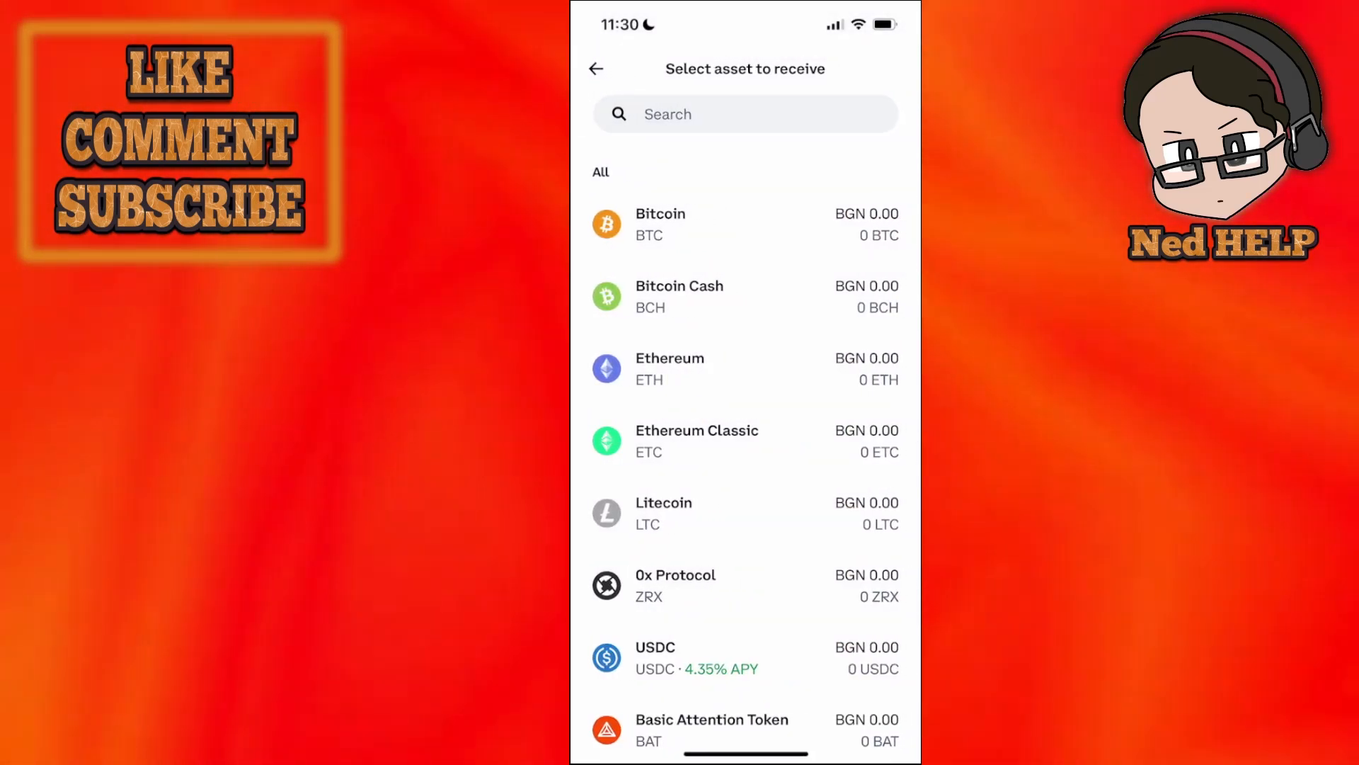
Step: Search 'sol' for Solana, back out of Verify your info, and return to Send SOL
{"action": "type", "text": "s"}
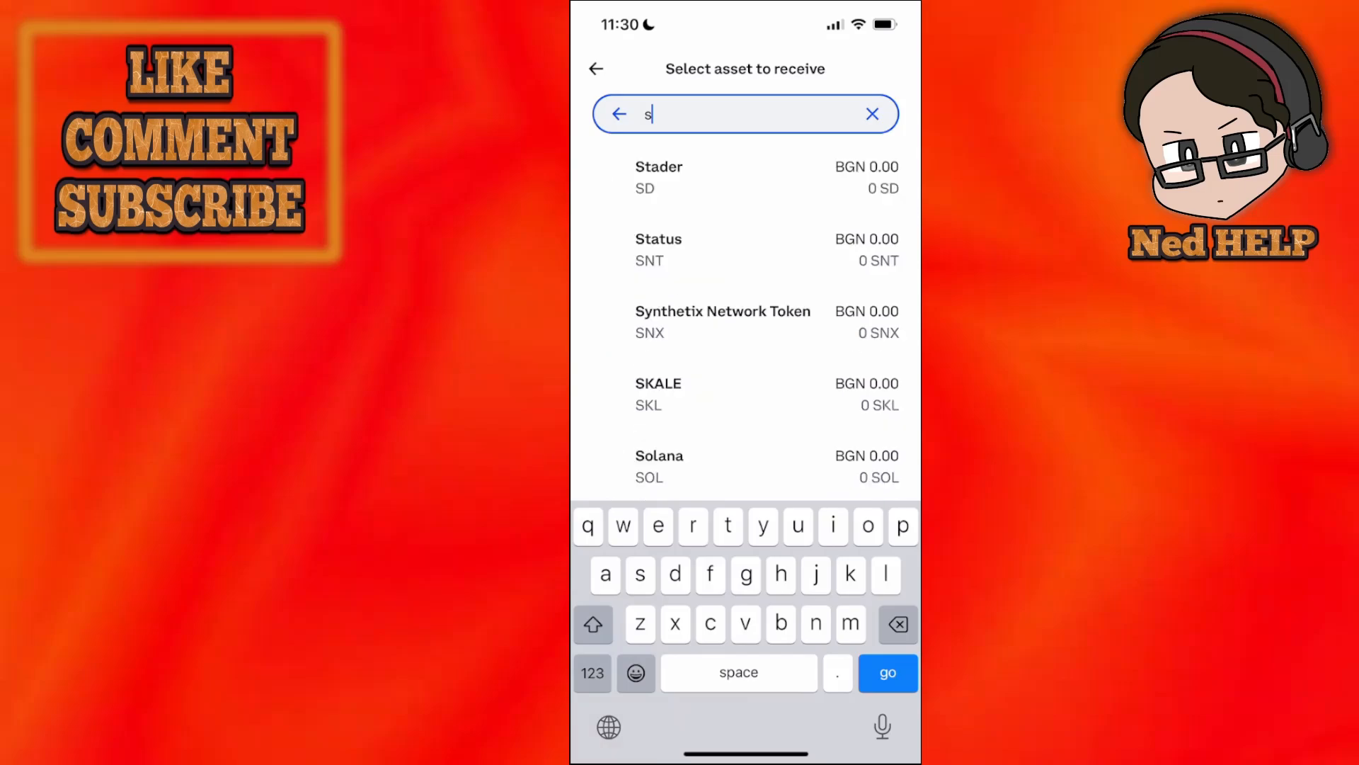
{"action": "type", "text": "ol"}
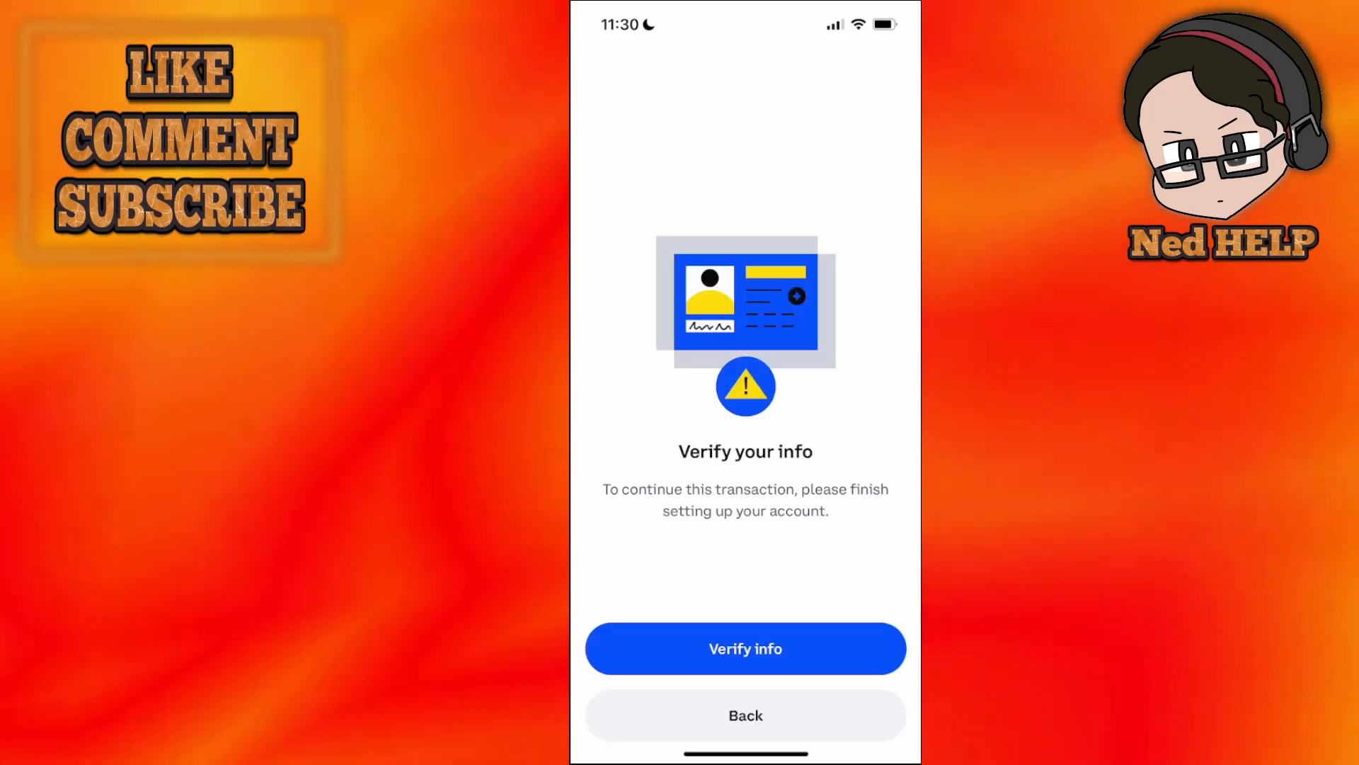
{"action": "left_click", "coordinate": [745, 647]}
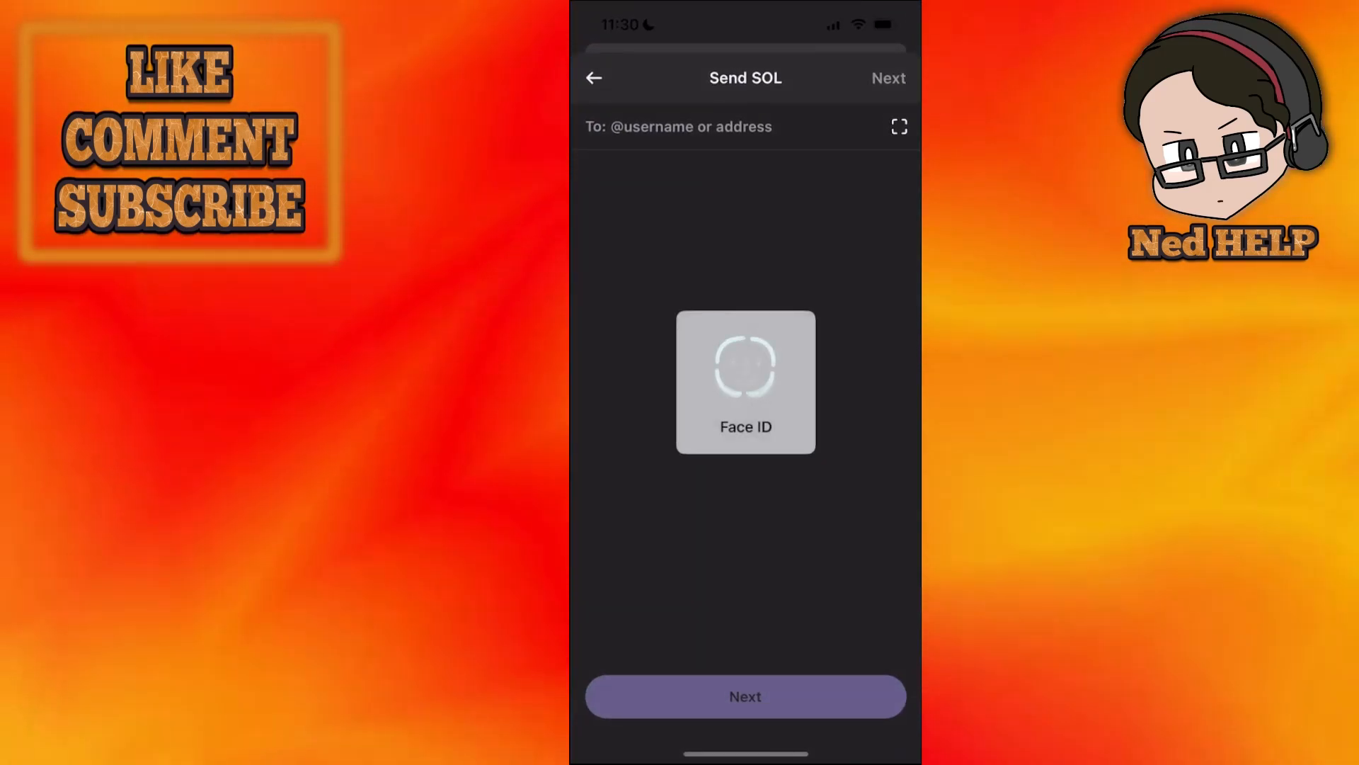
{"action": "left_click", "coordinate": [744, 381]}
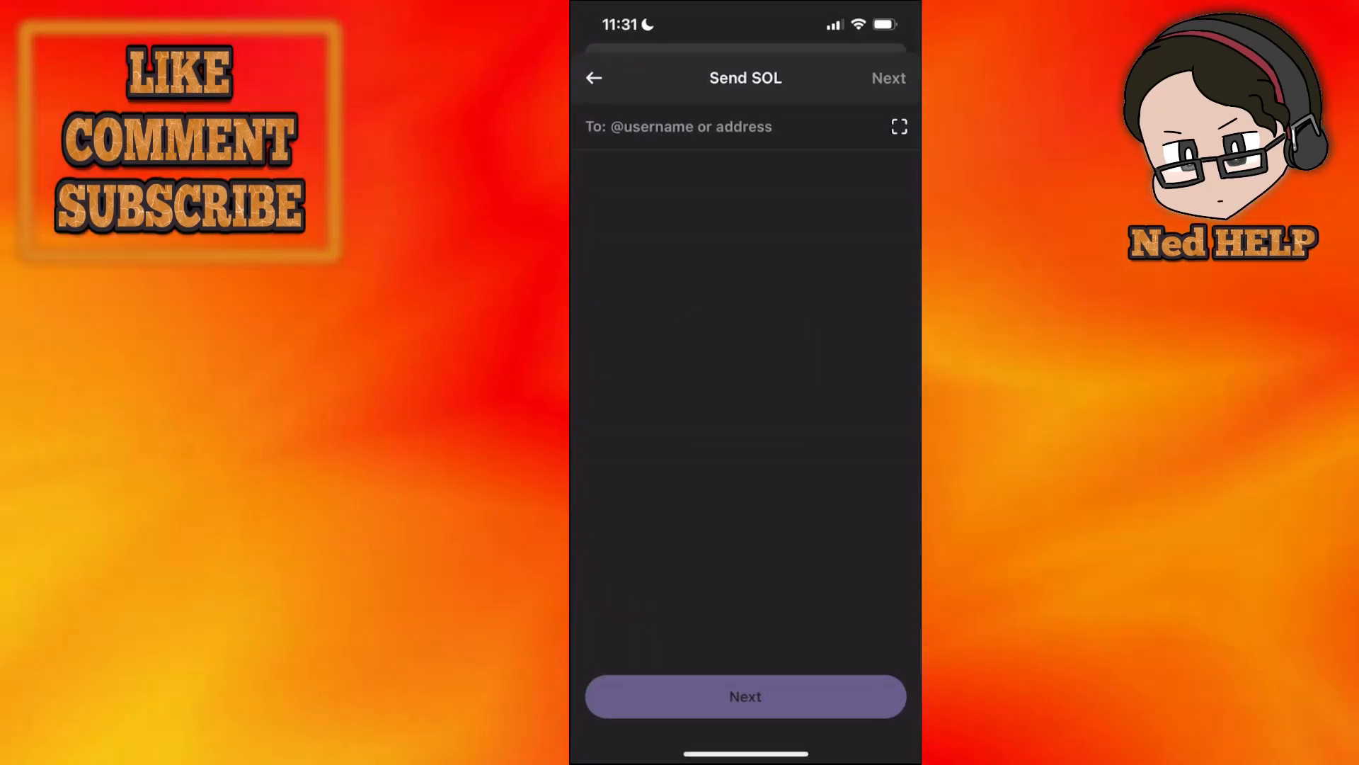